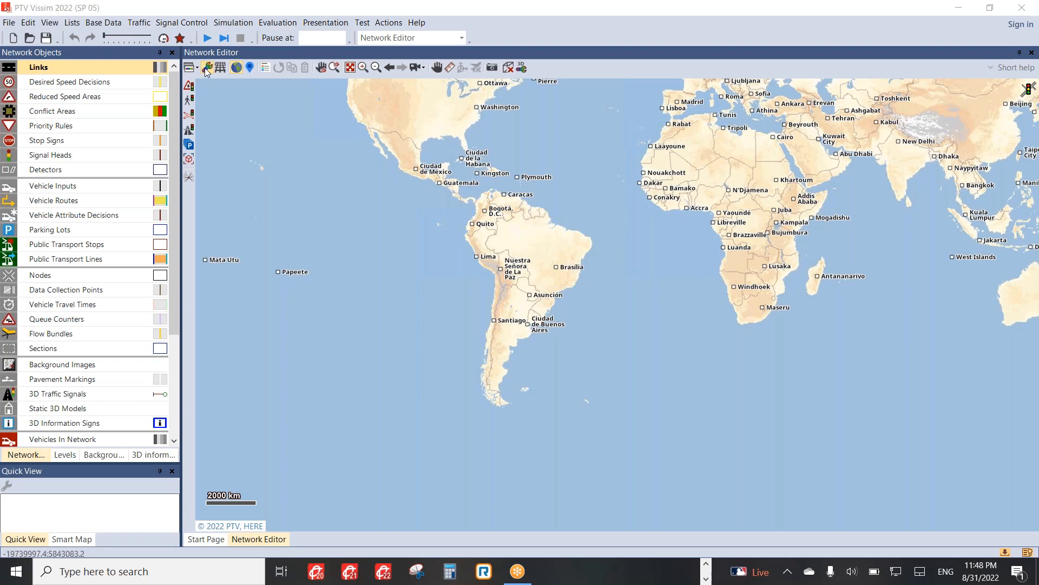
- Show the Graphic parameters with the Map provider choices (Default map service, Blackmarble, Gravelpit, Silica) listed
{"action": "left_click", "coordinate": [190, 67]}
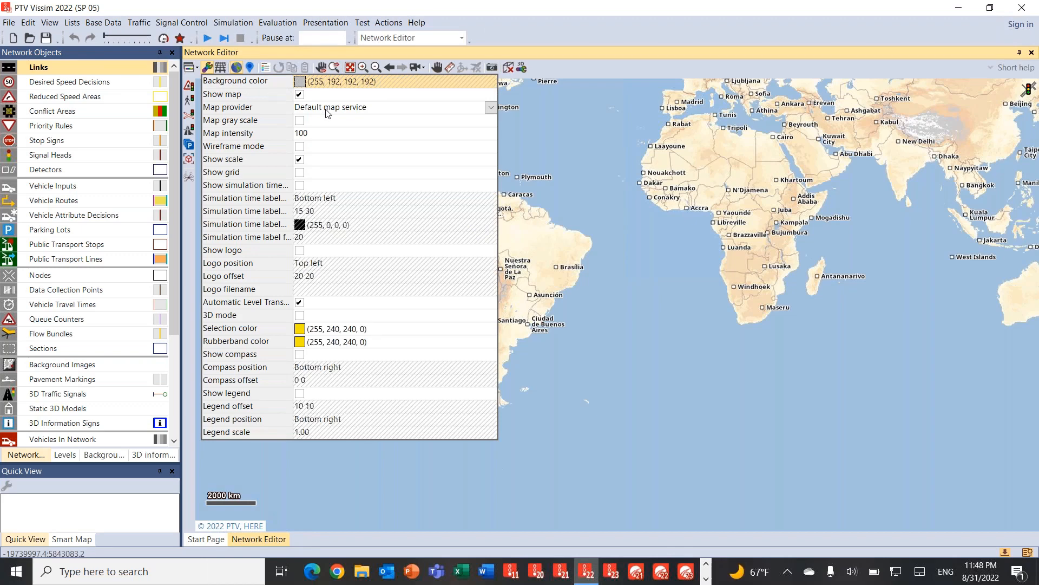
{"action": "left_click", "coordinate": [489, 107]}
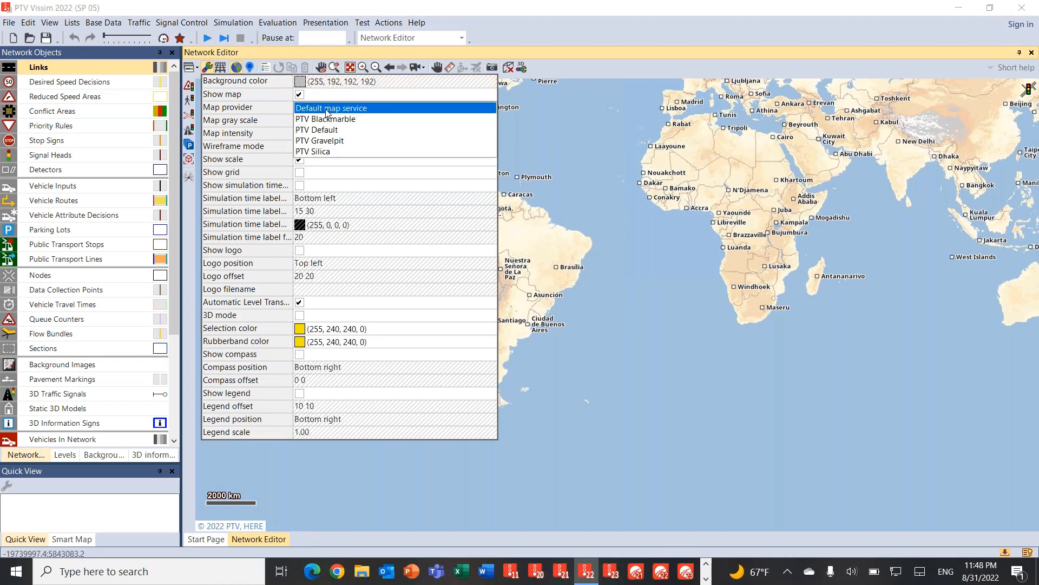
{"action": "mouse_move", "coordinate": [334, 114]}
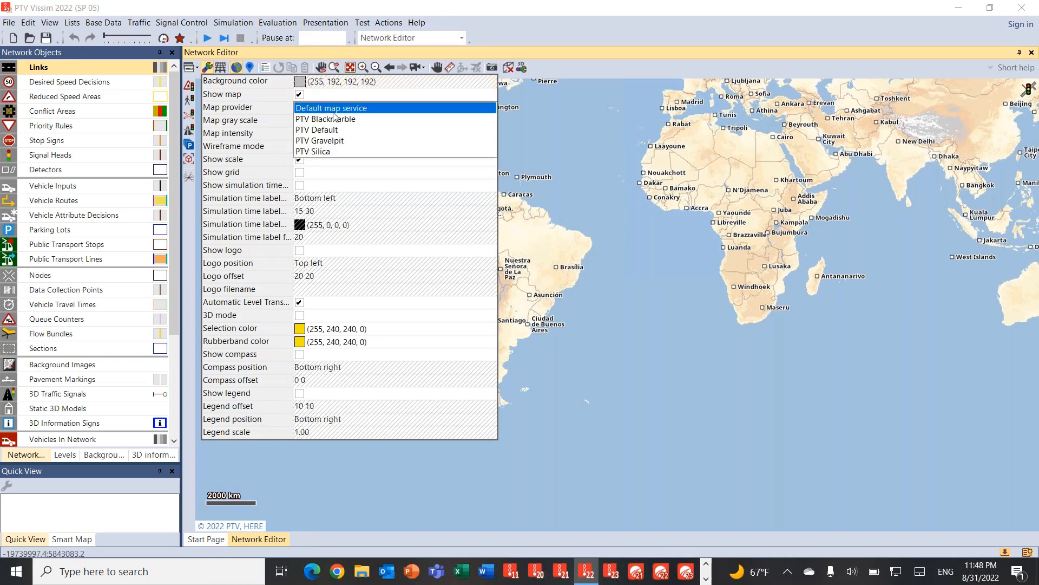
{"action": "mouse_move", "coordinate": [331, 126]}
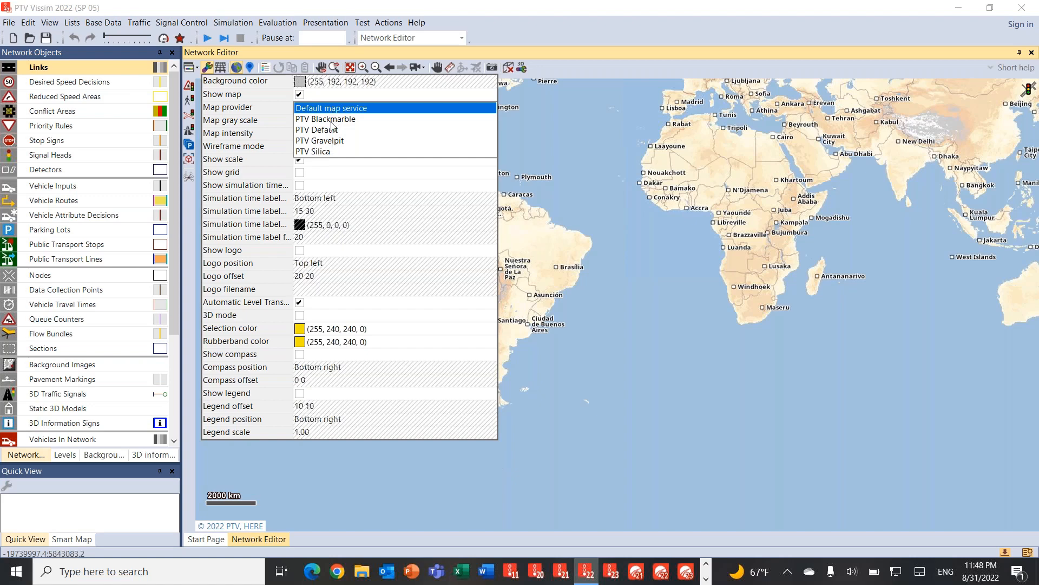
{"action": "mouse_move", "coordinate": [333, 133]}
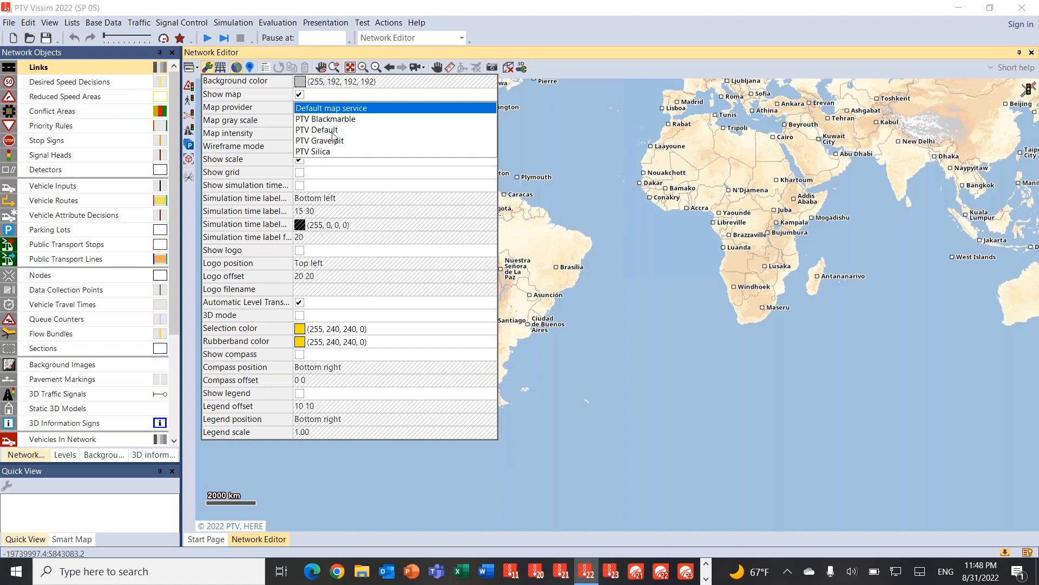
{"action": "mouse_move", "coordinate": [526, 131]}
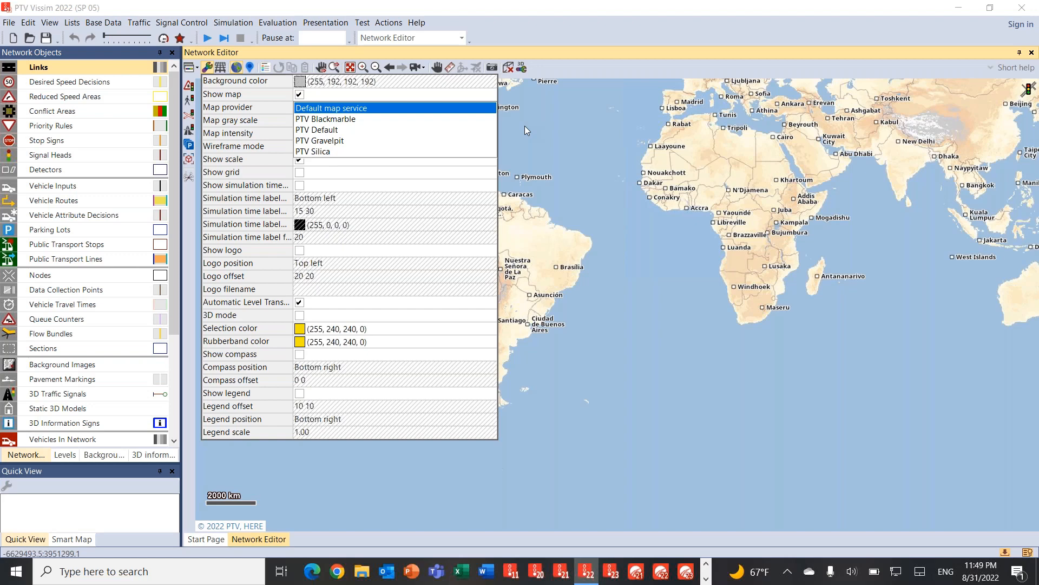
{"action": "left_click", "coordinate": [331, 107]}
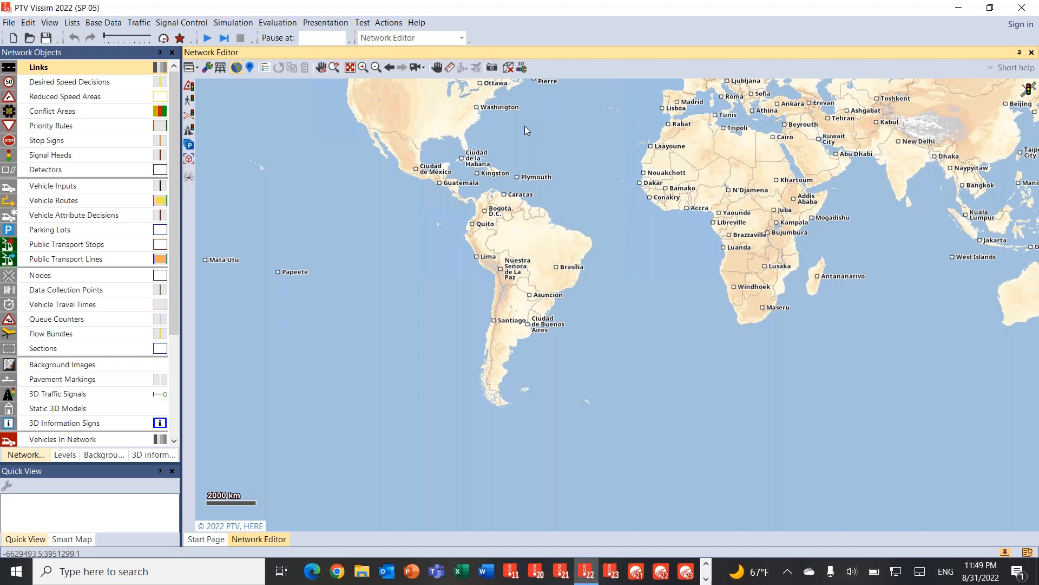
{"action": "mouse_move", "coordinate": [782, 338]}
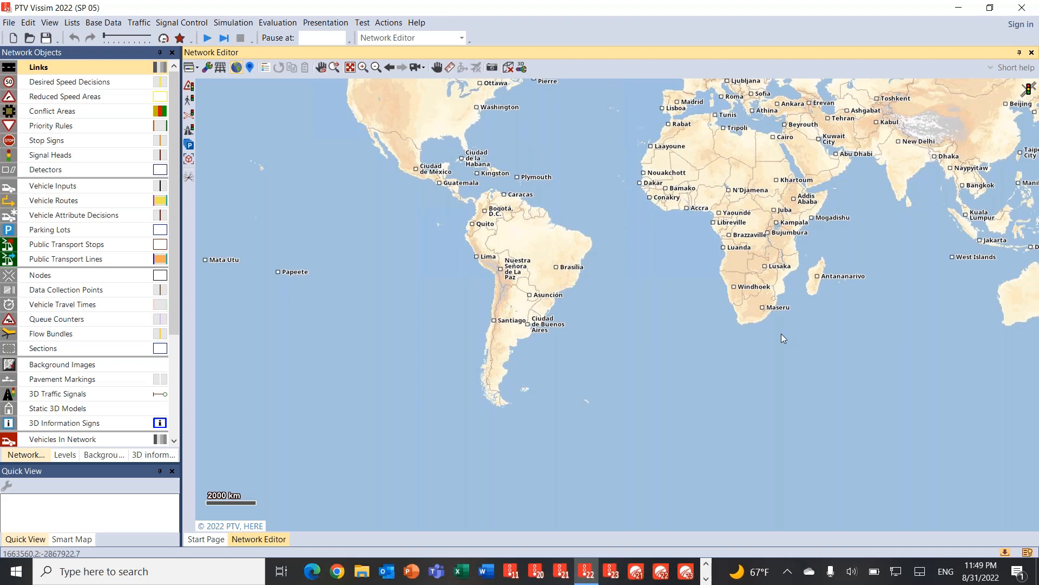
{"action": "mouse_move", "coordinate": [987, 552]}
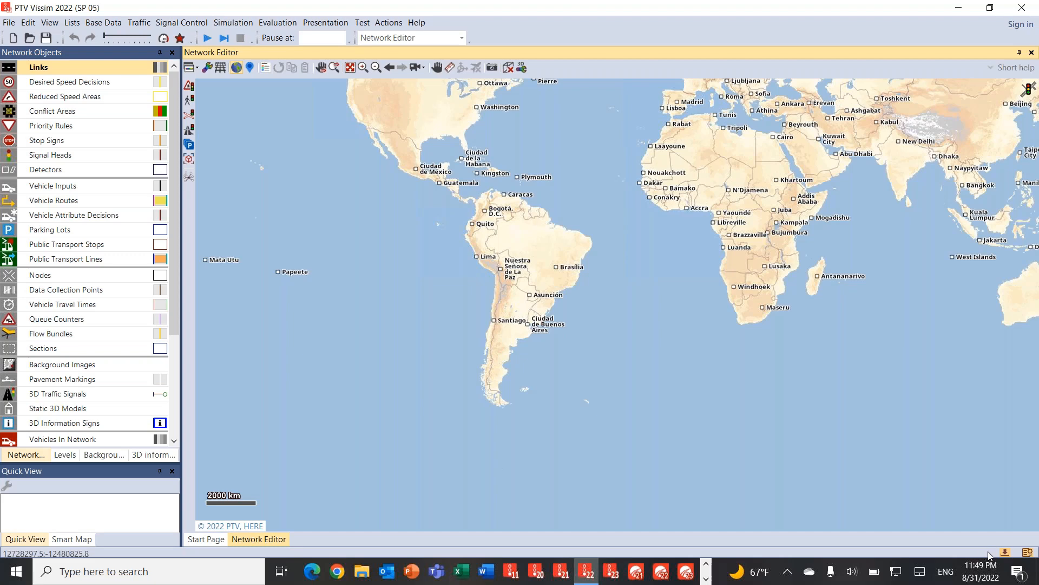
{"action": "mouse_move", "coordinate": [1000, 557]}
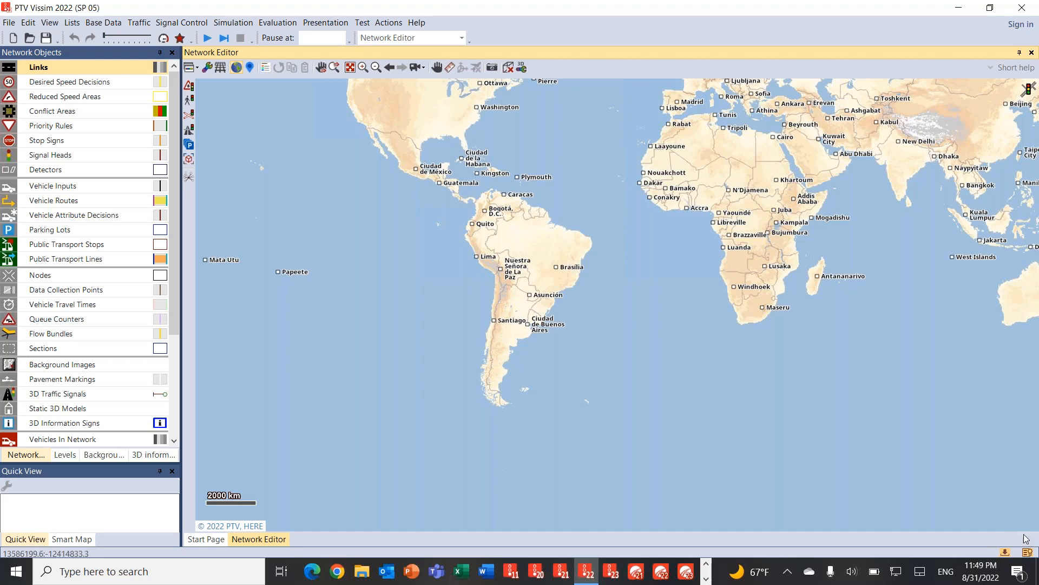
{"action": "mouse_move", "coordinate": [1026, 545]}
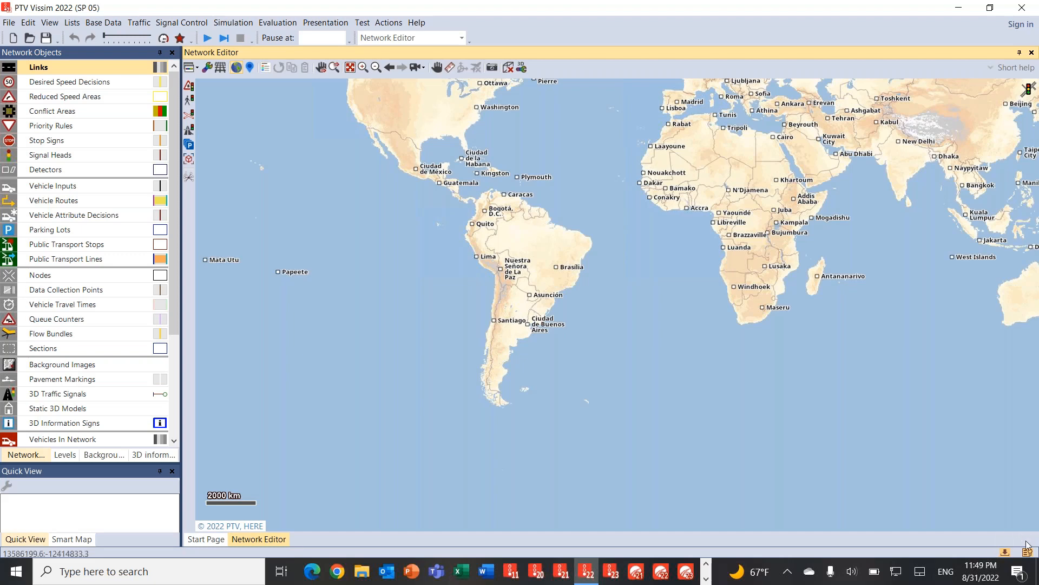
{"action": "mouse_move", "coordinate": [1027, 552]}
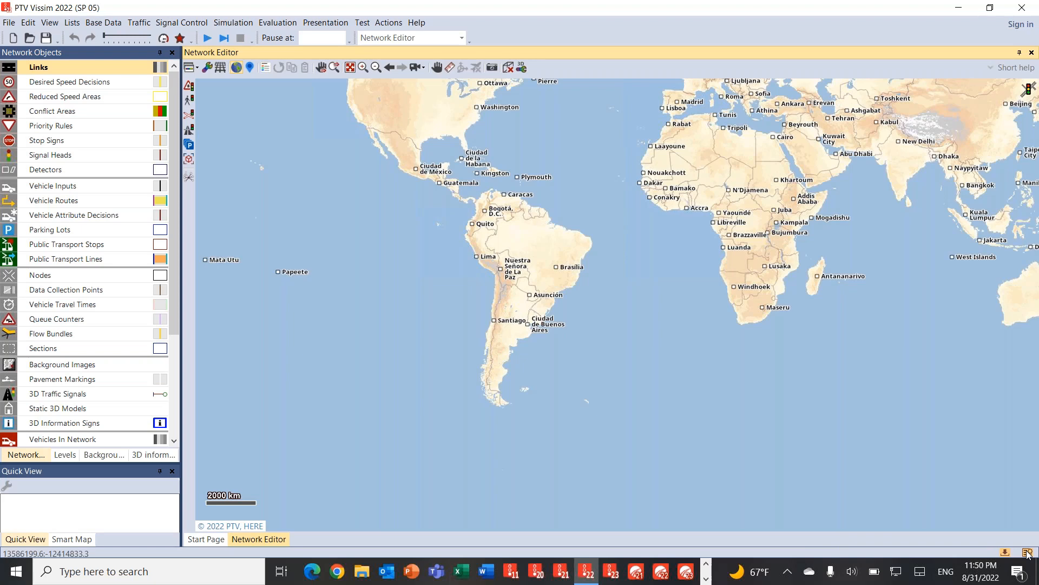
{"action": "mouse_move", "coordinate": [938, 463]}
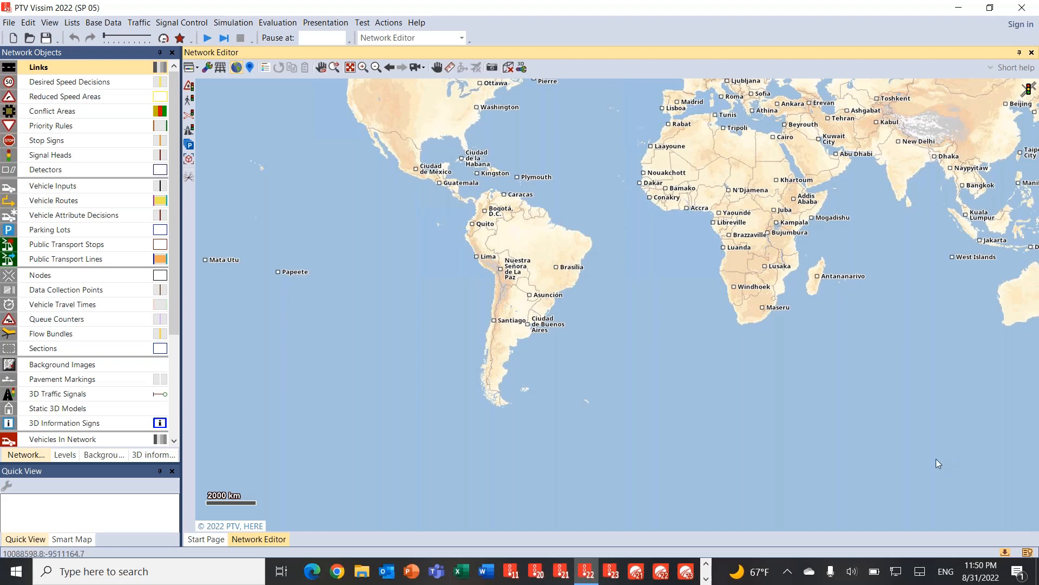
{"action": "mouse_move", "coordinate": [872, 459]}
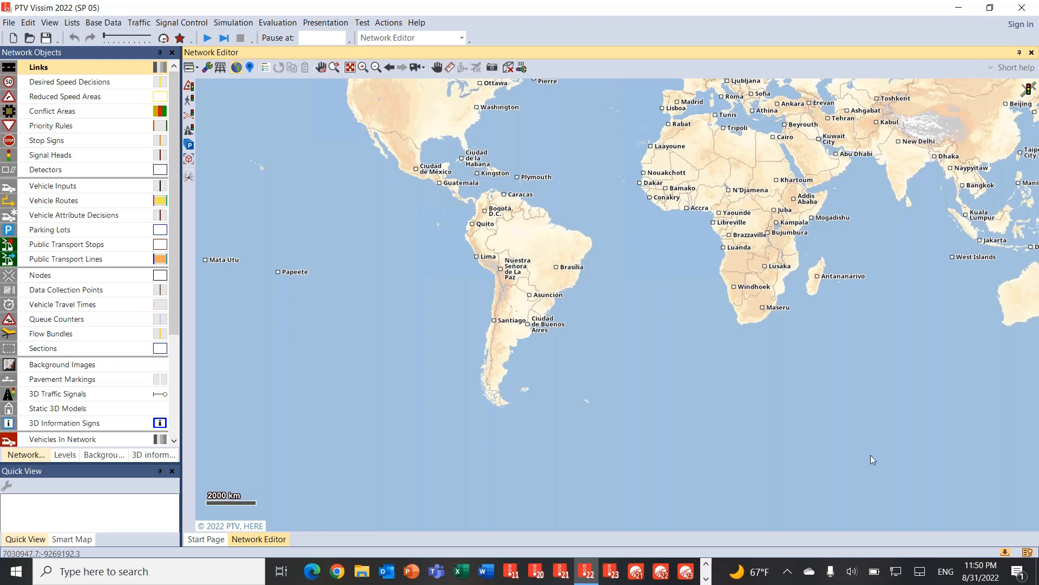
{"action": "mouse_move", "coordinate": [646, 362]}
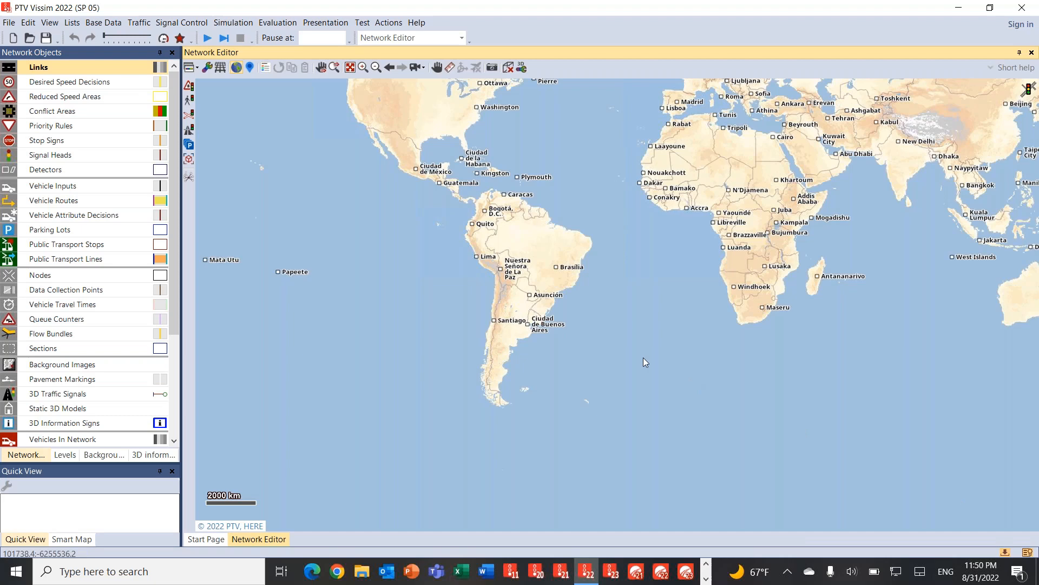
{"action": "mouse_move", "coordinate": [502, 194]}
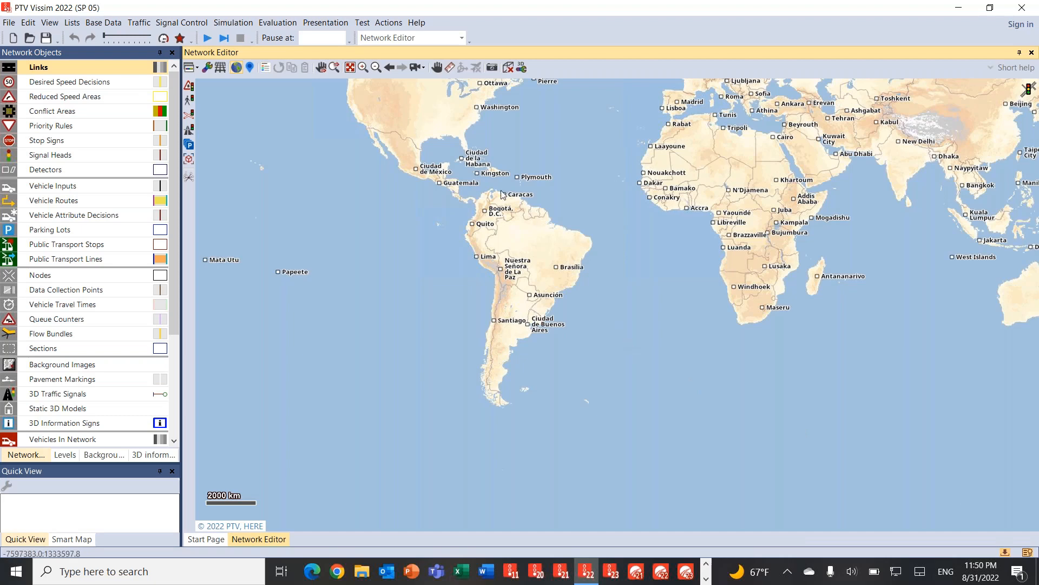
{"action": "mouse_move", "coordinate": [475, 173]}
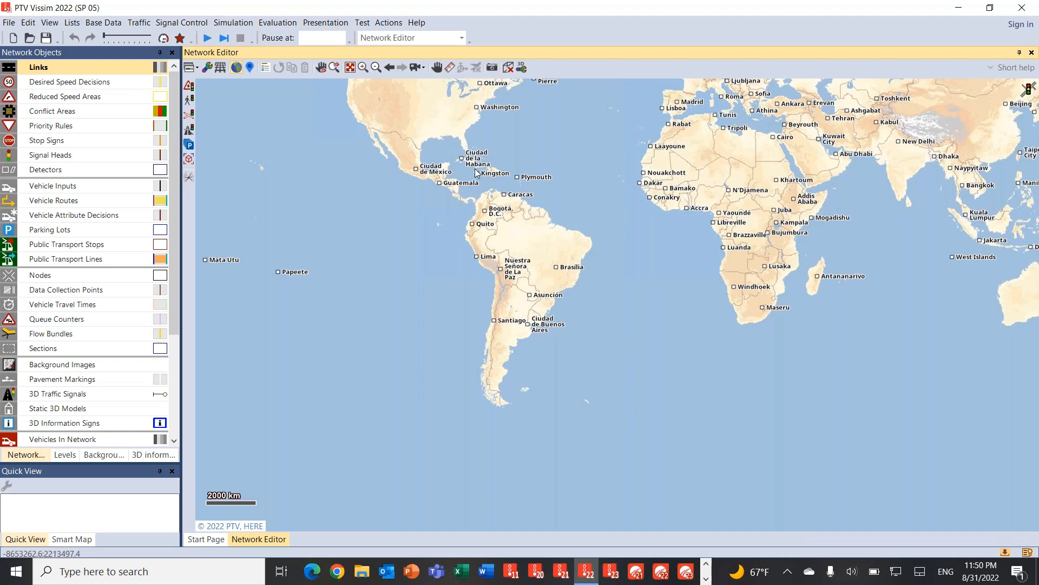
{"action": "mouse_move", "coordinate": [461, 148]}
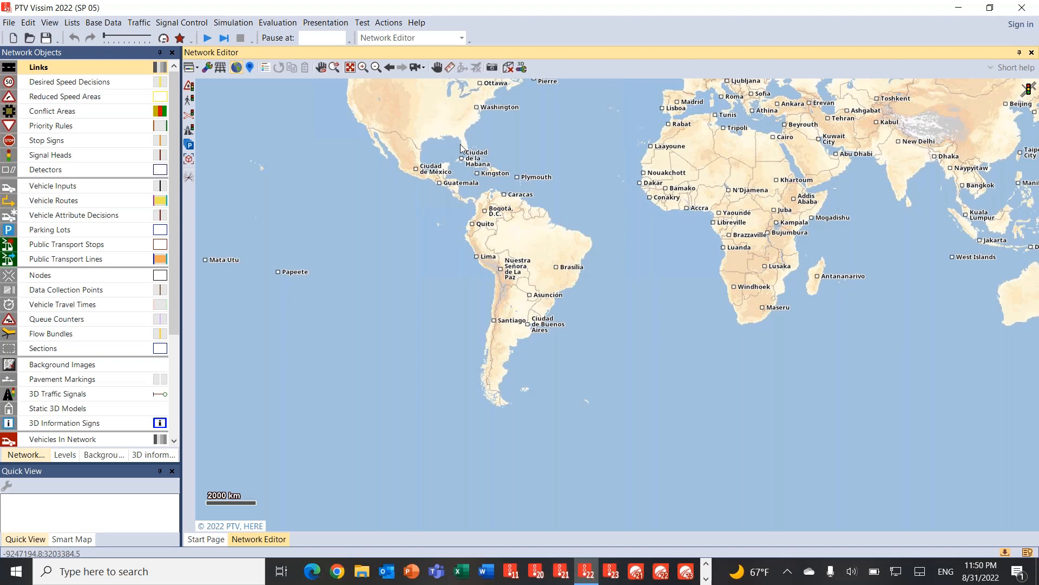
{"action": "mouse_move", "coordinate": [456, 133]}
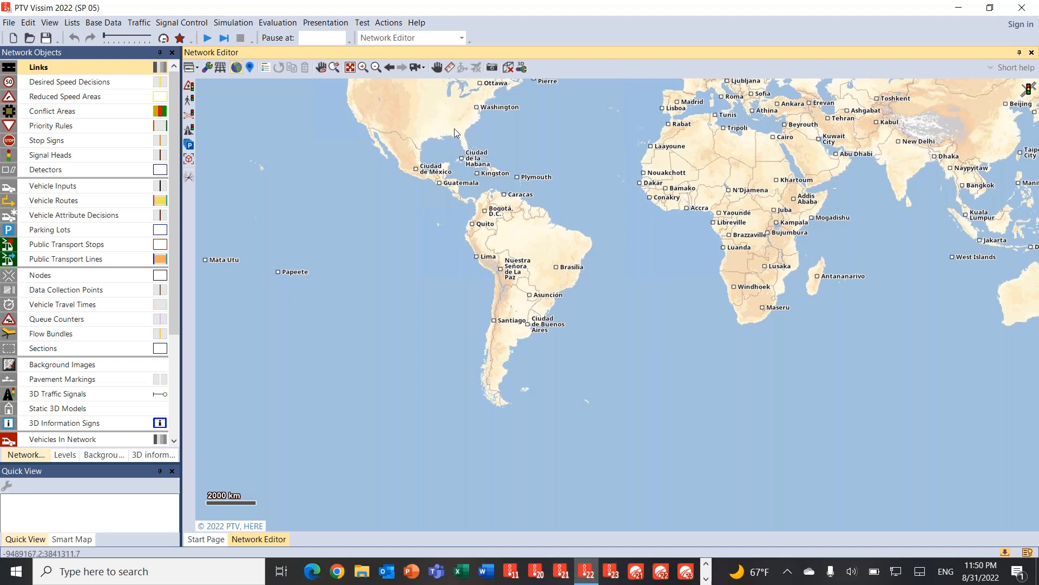
{"action": "mouse_move", "coordinate": [429, 97]}
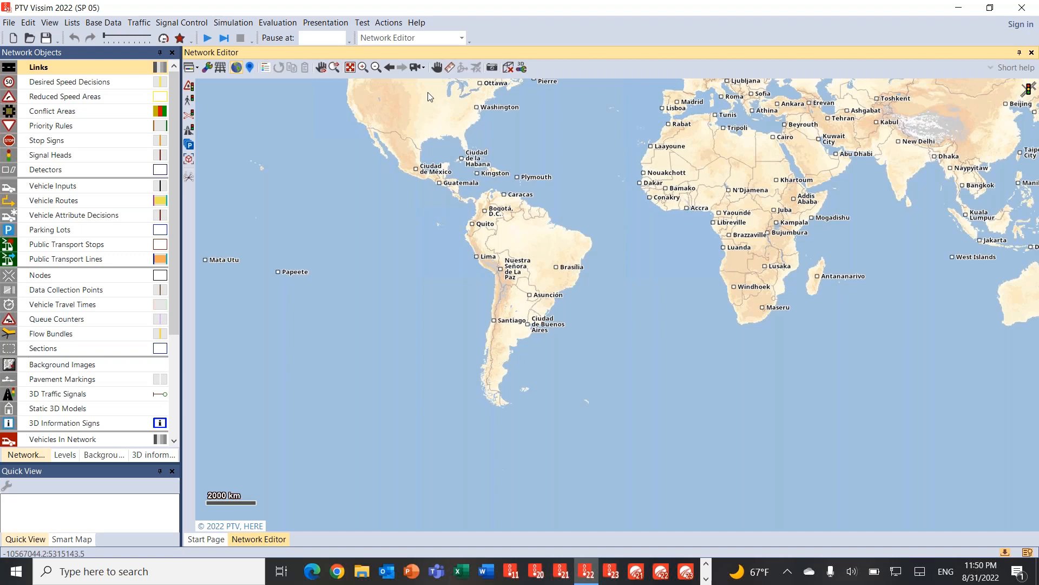
{"action": "mouse_move", "coordinate": [427, 94]}
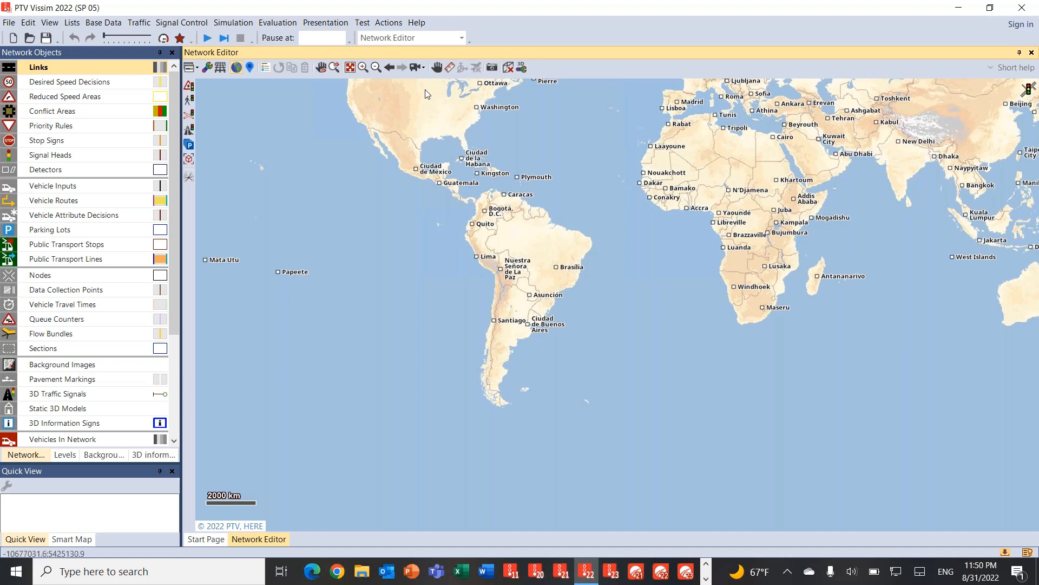
{"action": "mouse_move", "coordinate": [416, 22]}
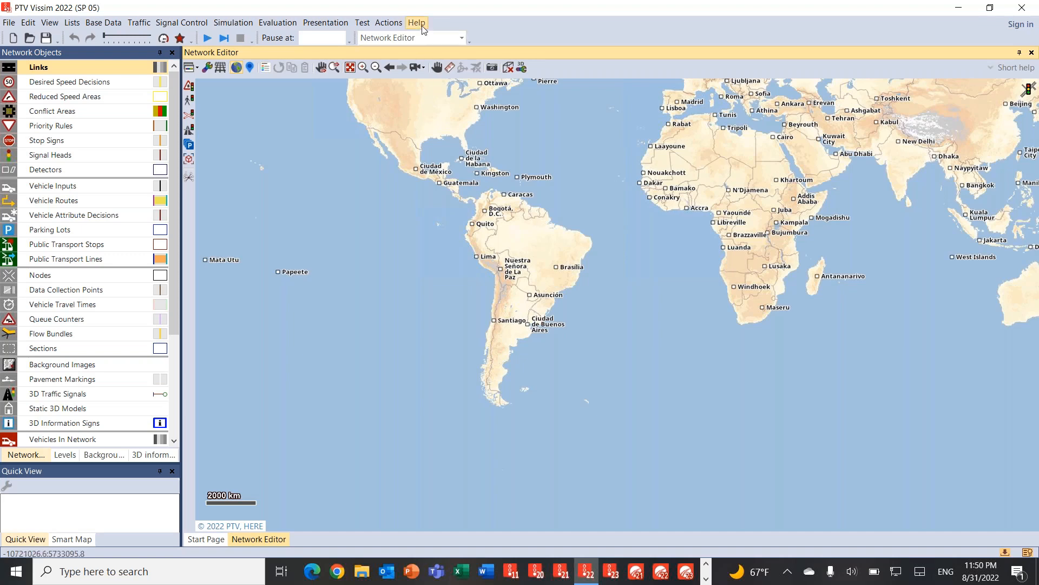
- Show the License dialog from the Help menu with limits, version details and licensed modules
{"action": "left_click", "coordinate": [416, 22]}
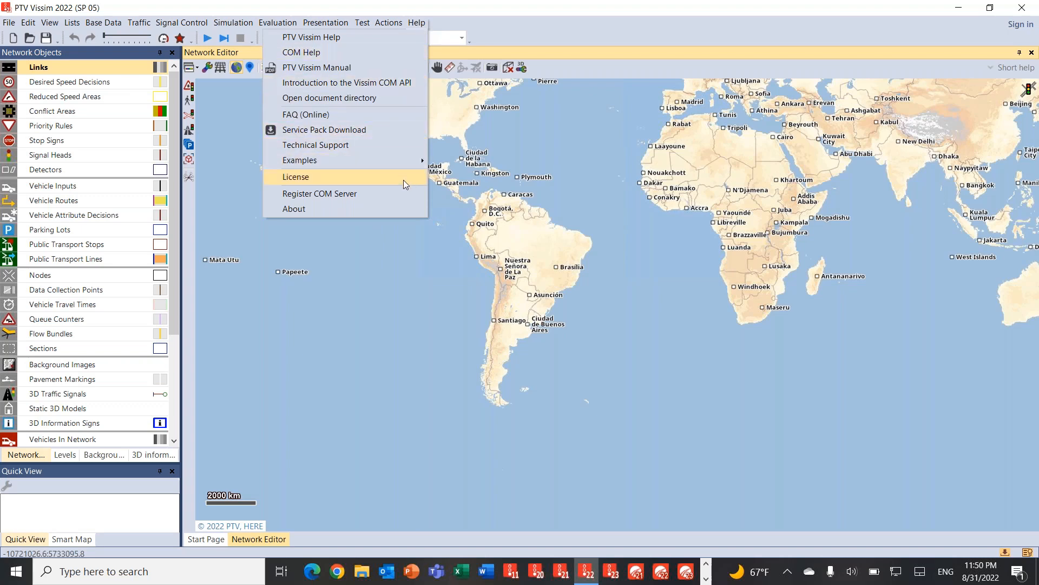
{"action": "left_click", "coordinate": [405, 184]}
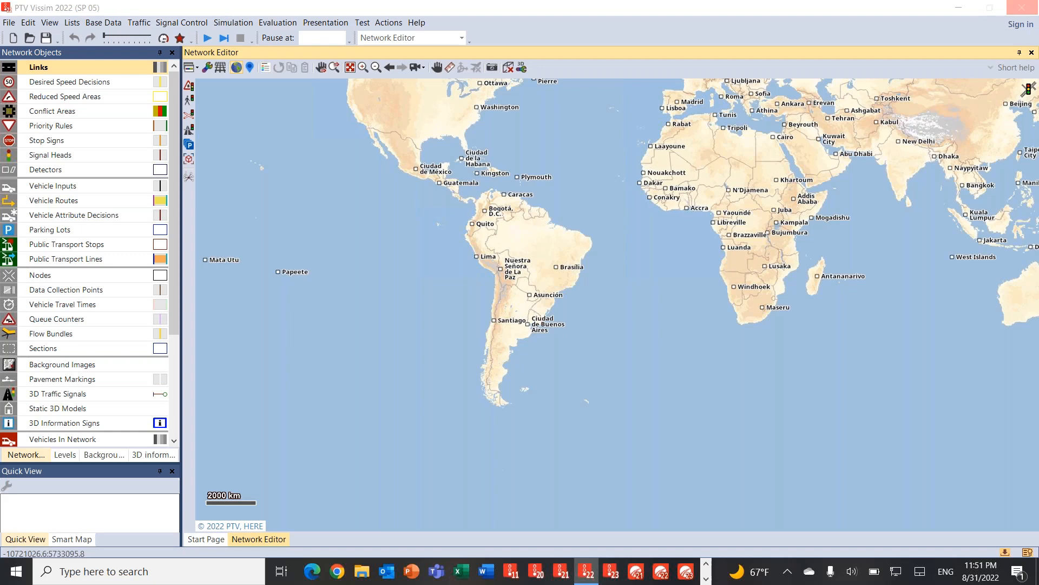
{"action": "left_click", "coordinate": [403, 178]}
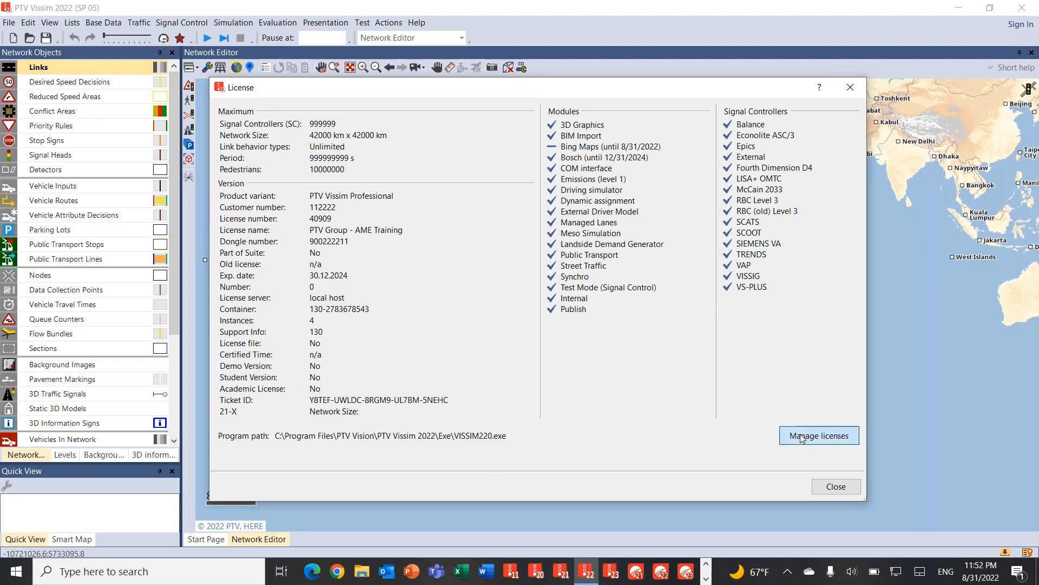
- In License Management, update the PTV Vissim Professional license online until activation succeeds
{"action": "left_click", "coordinate": [818, 435]}
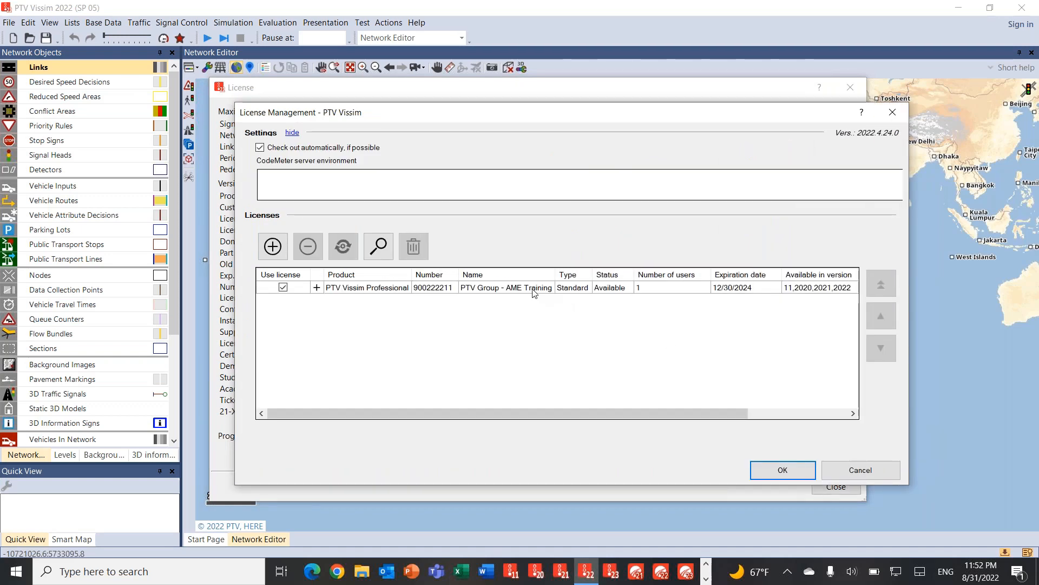
{"action": "left_click", "coordinate": [506, 287]}
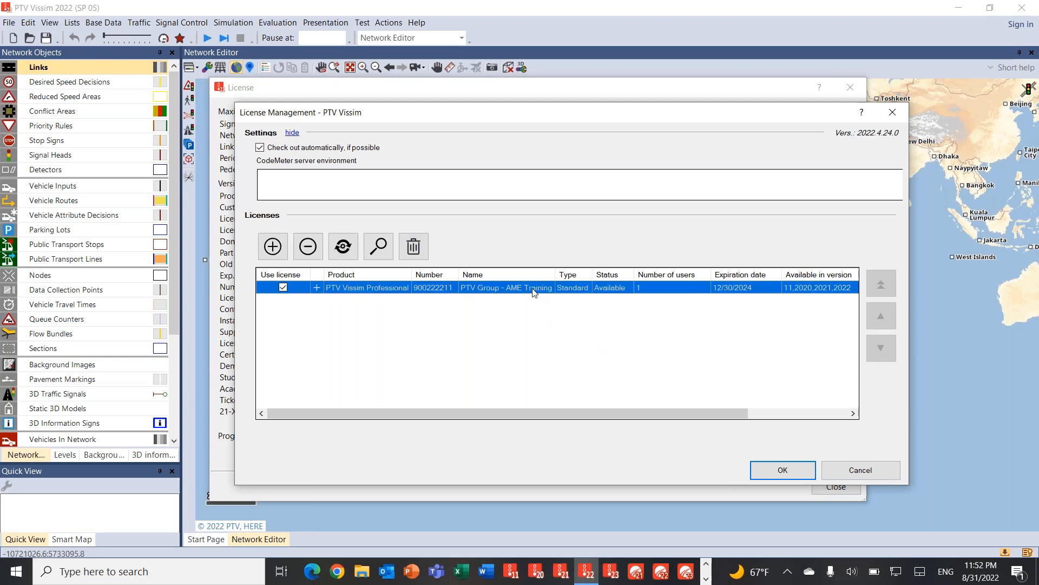
{"action": "mouse_move", "coordinate": [343, 245]}
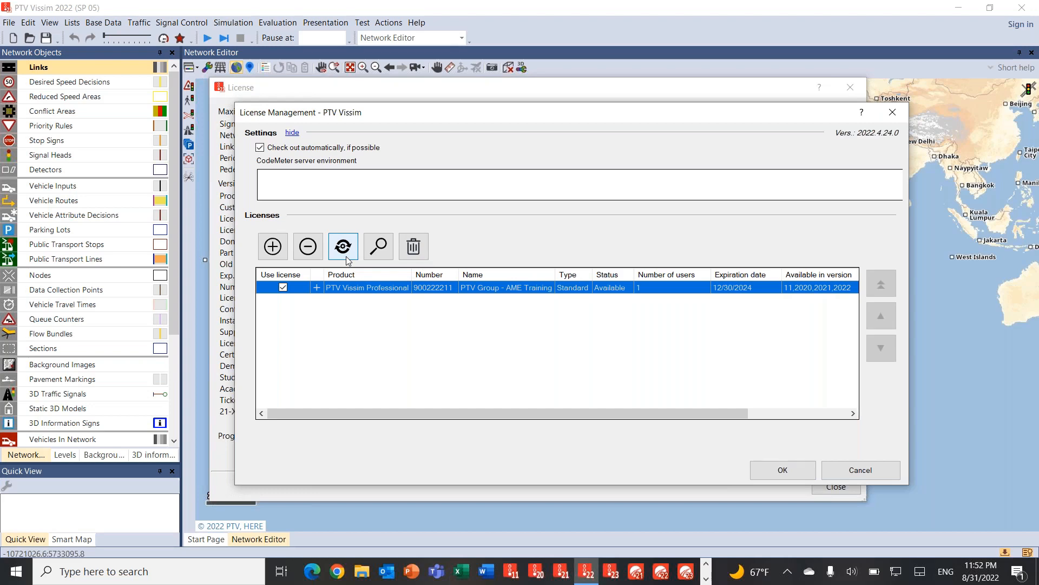
{"action": "left_click", "coordinate": [342, 246]}
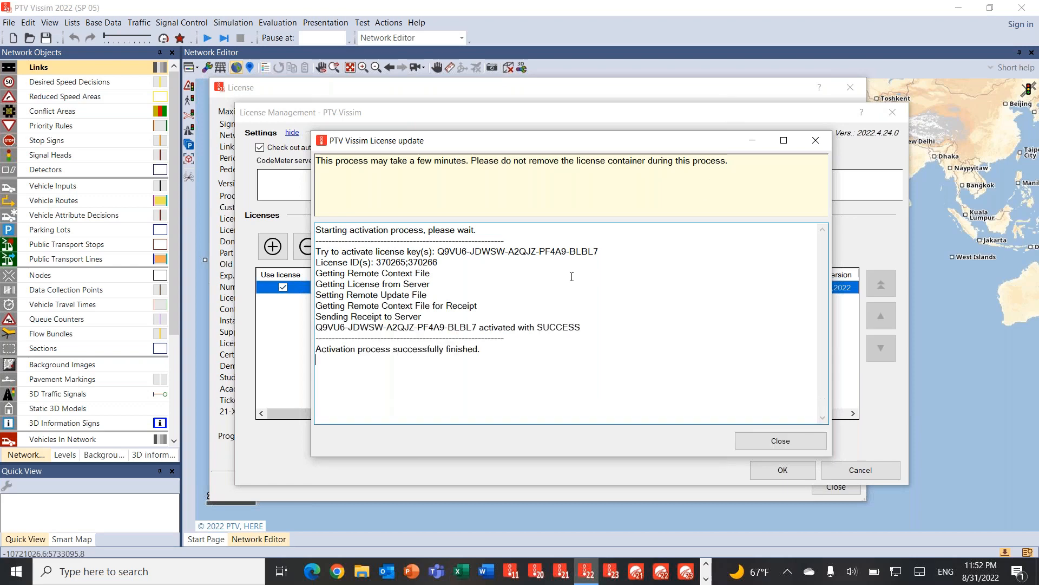
{"action": "mouse_move", "coordinate": [356, 352]}
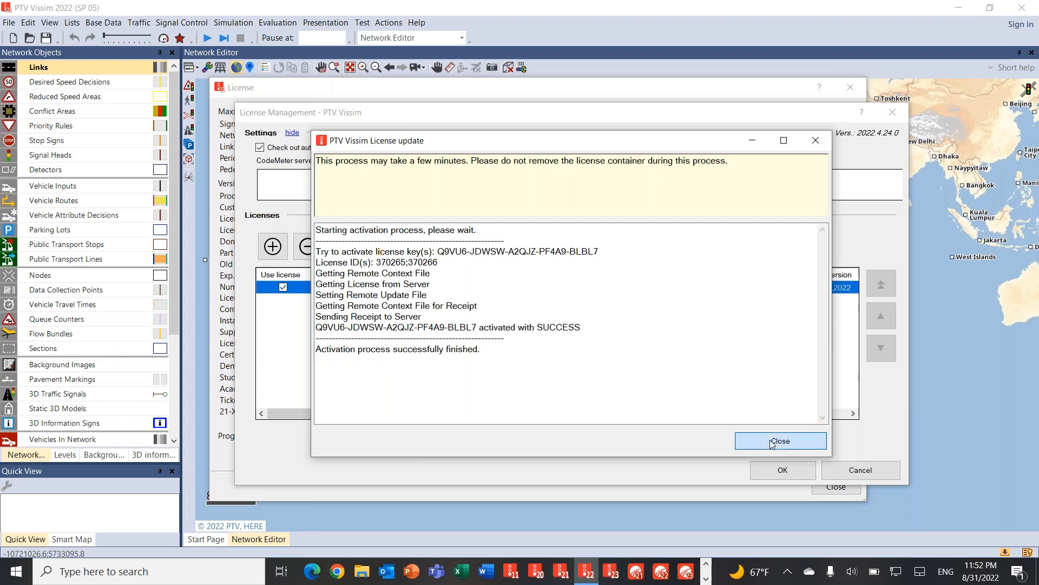
- Dismiss the activation log, accept License Management, acknowledge the restart notice and close the License dialog
{"action": "left_click", "coordinate": [781, 441]}
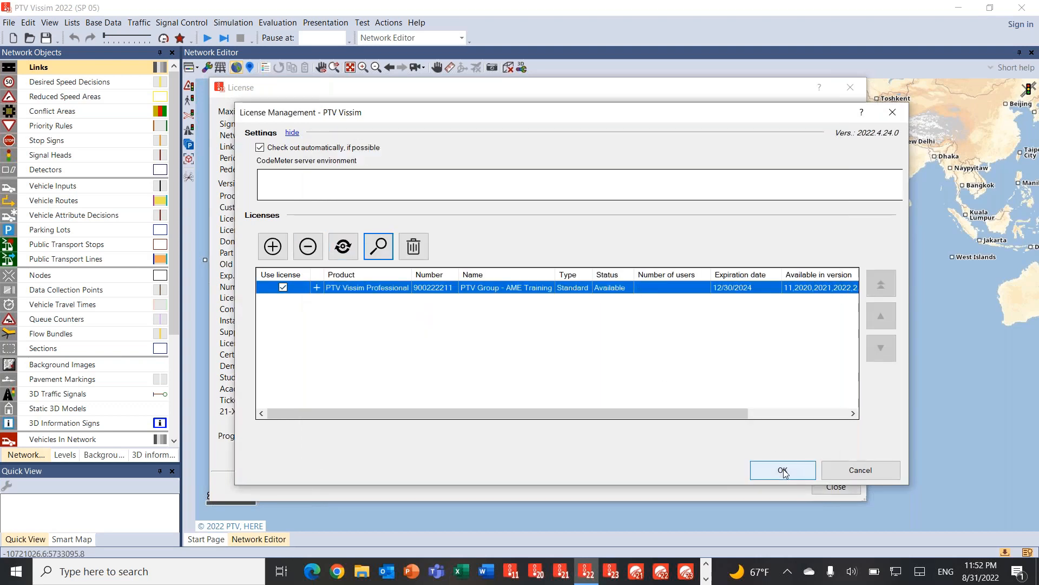
{"action": "left_click", "coordinate": [782, 470]}
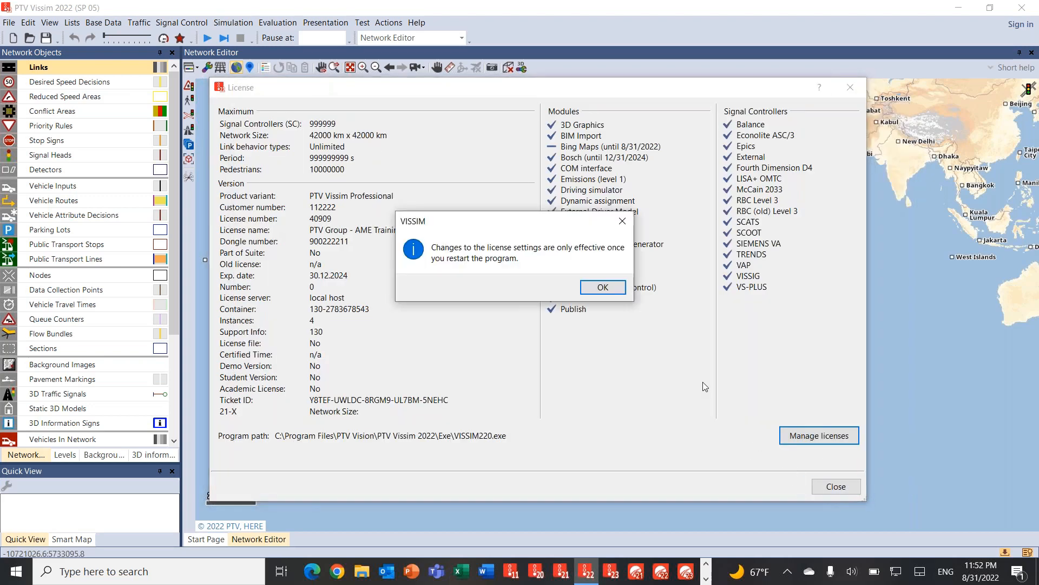
{"action": "mouse_move", "coordinate": [602, 286]}
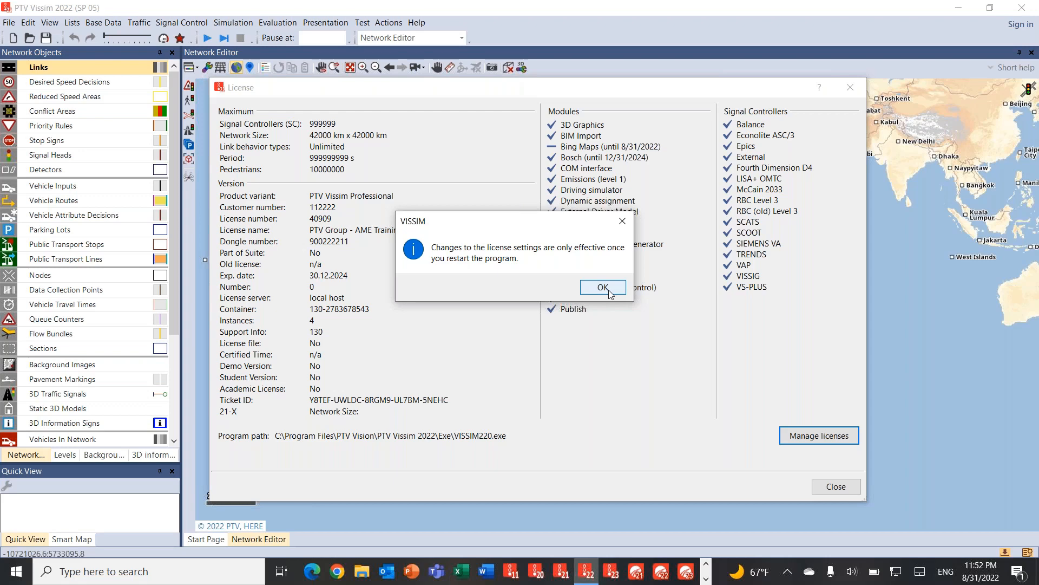
{"action": "left_click", "coordinate": [602, 287]}
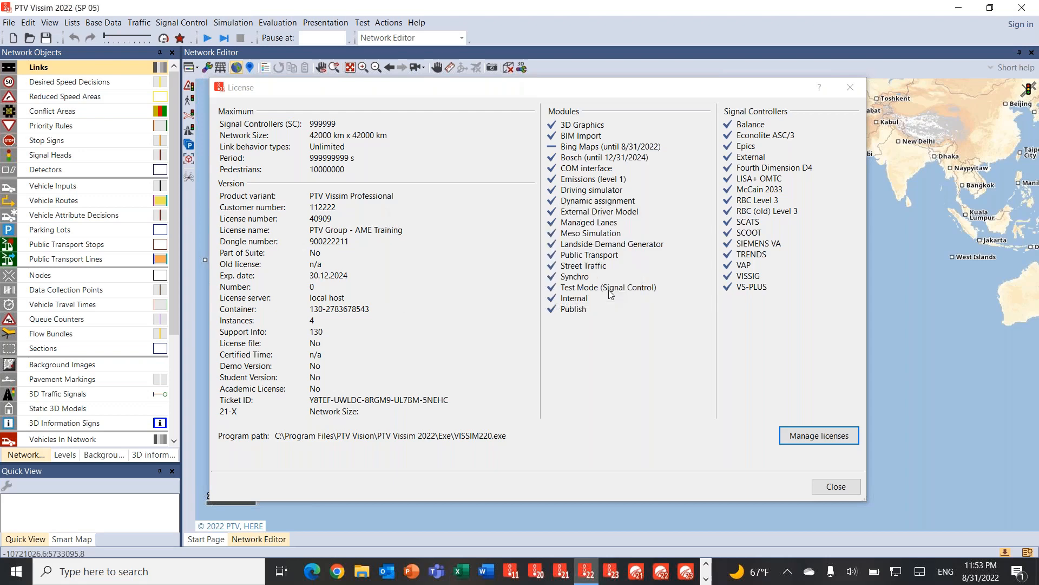
{"action": "mouse_move", "coordinate": [836, 486]}
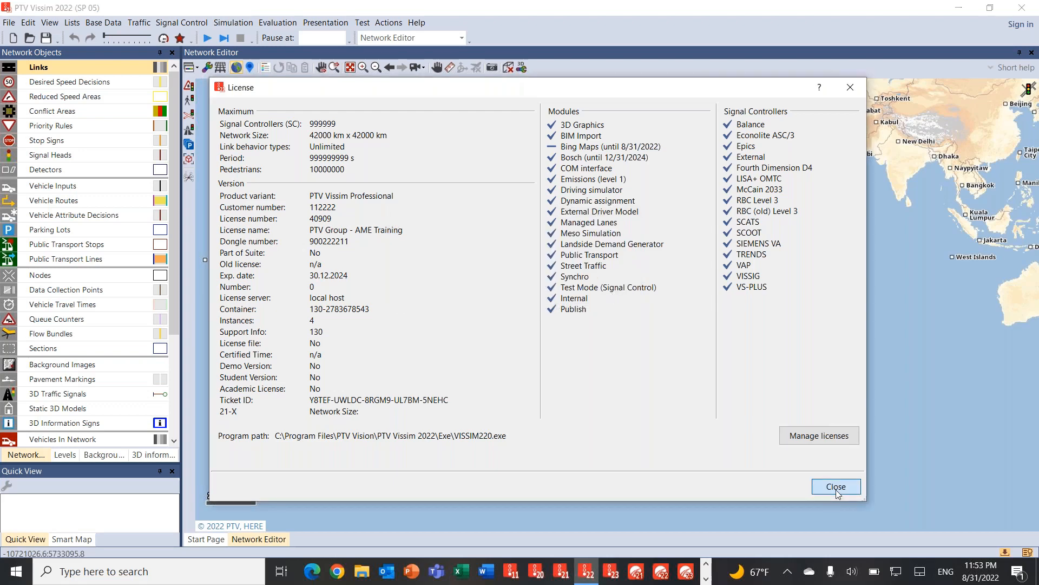
{"action": "left_click", "coordinate": [835, 486]}
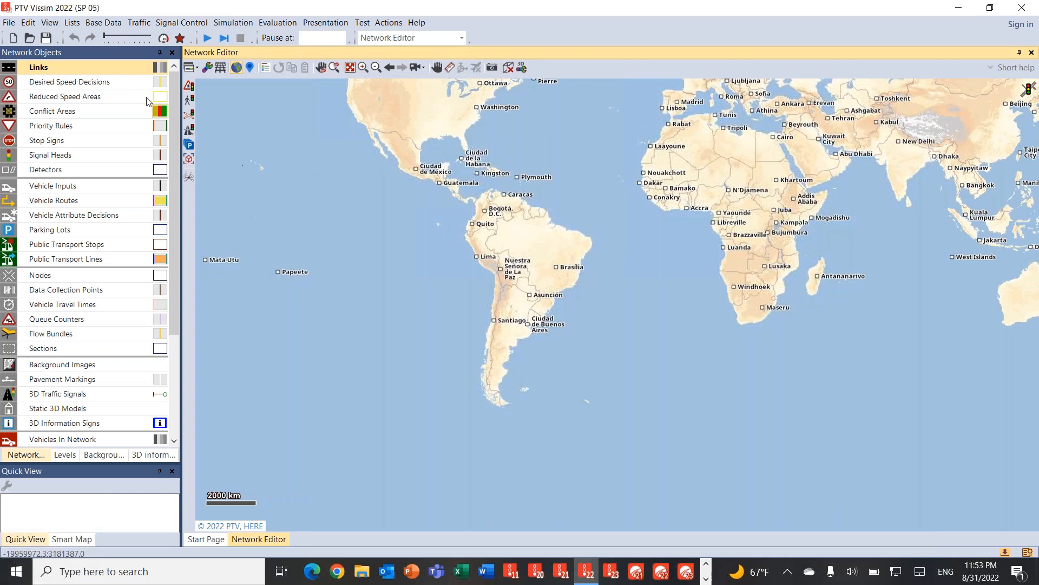
{"action": "mouse_move", "coordinate": [830, 148]}
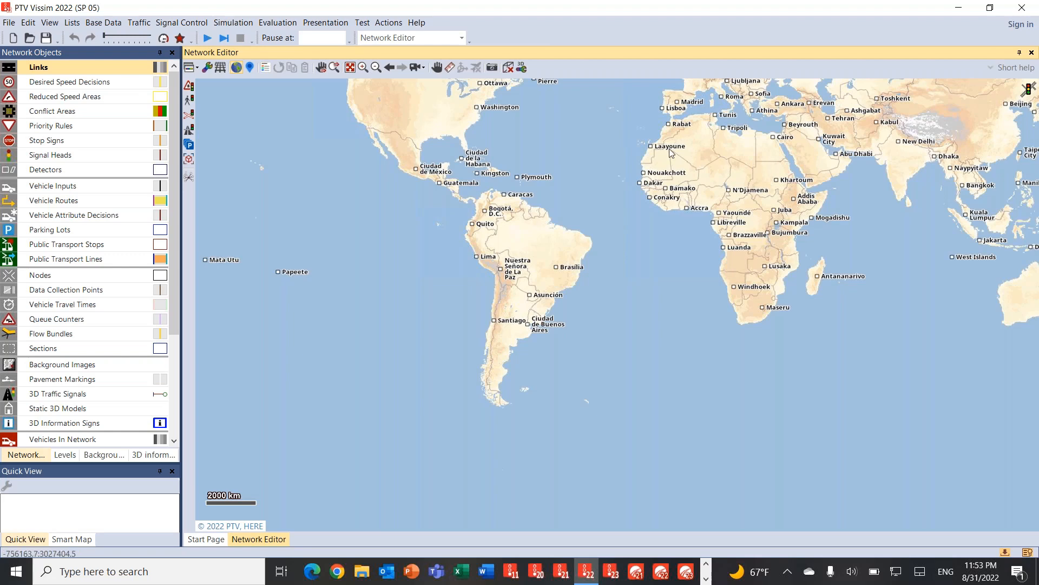
{"action": "mouse_move", "coordinate": [553, 293]}
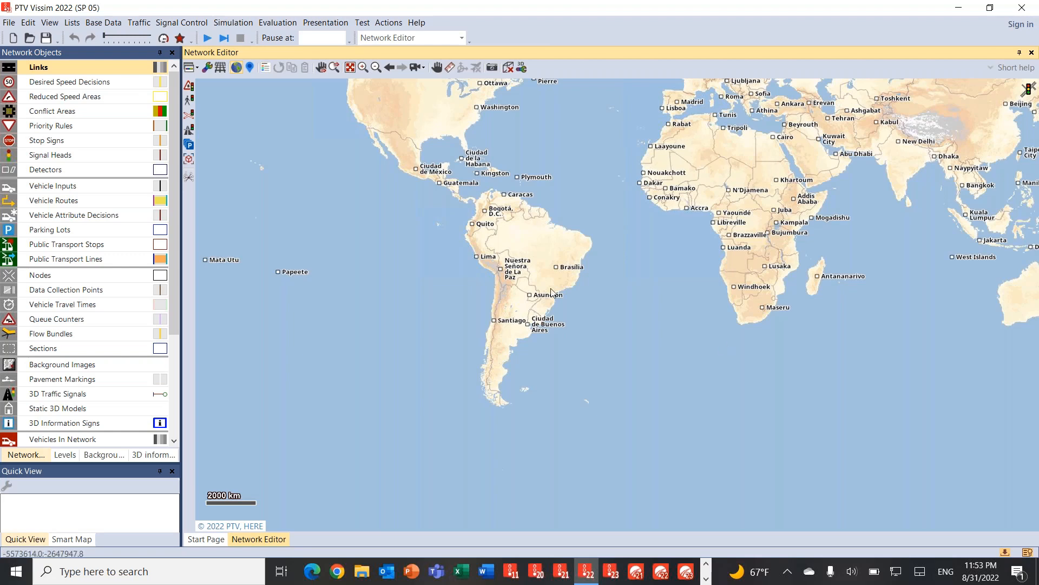